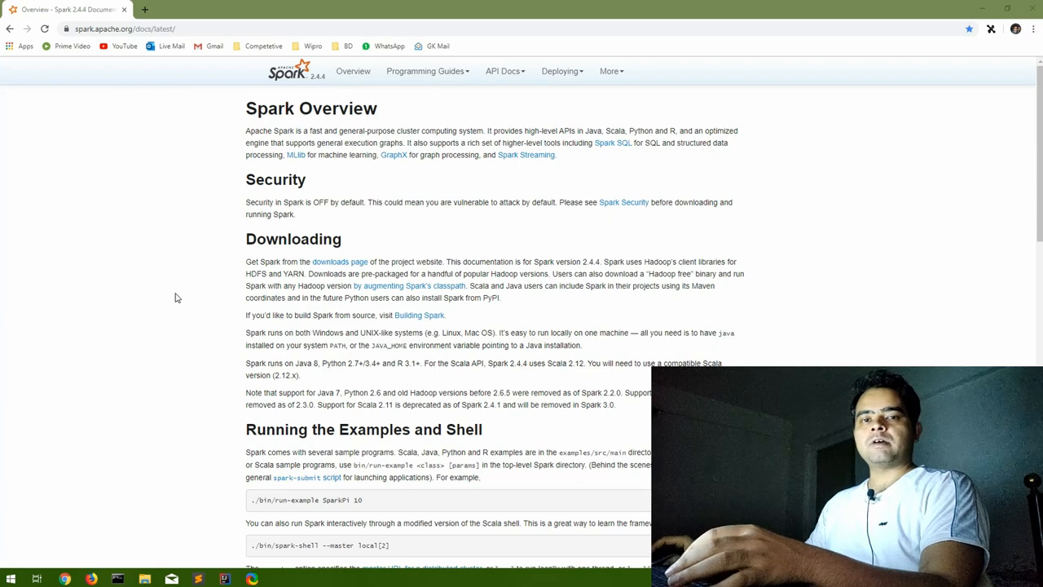
# Step: Choose 'RDDs, Accumulators, Broadcast Vars' from the Programming Guides menu to reach the RDD guide
pyautogui.click(424, 72)
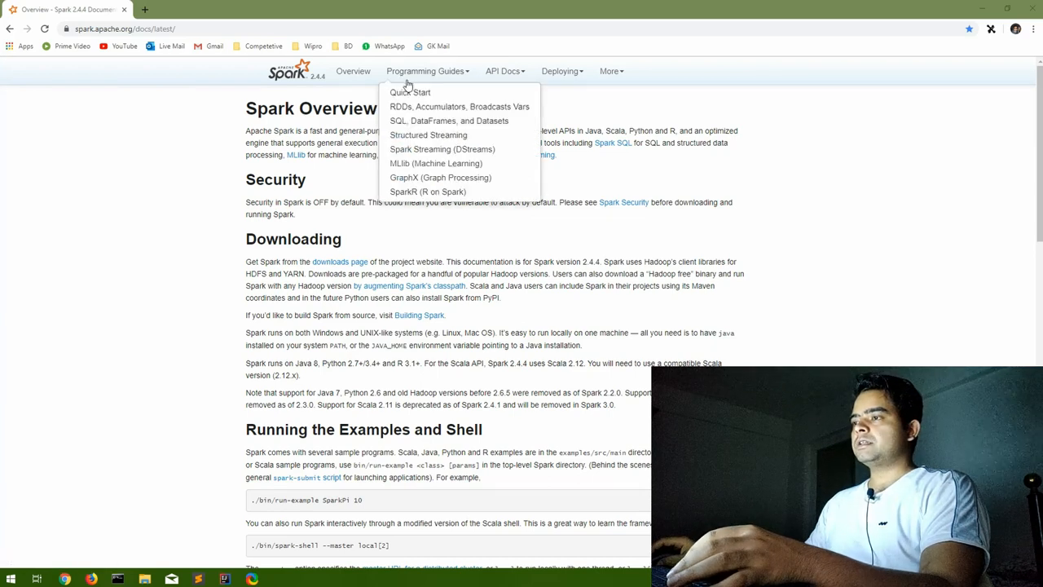
pyautogui.moveTo(460, 106)
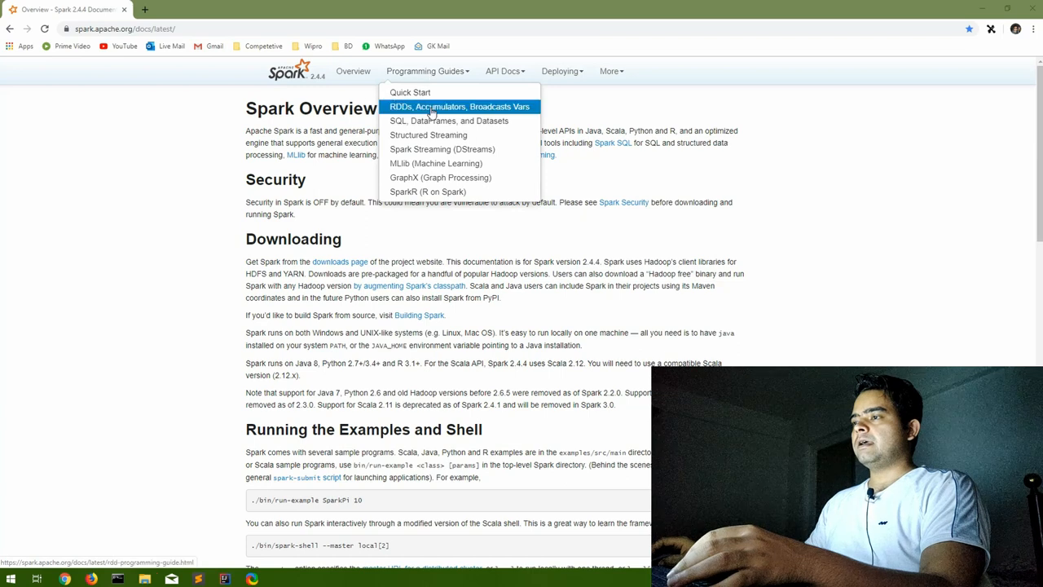
pyautogui.click(460, 108)
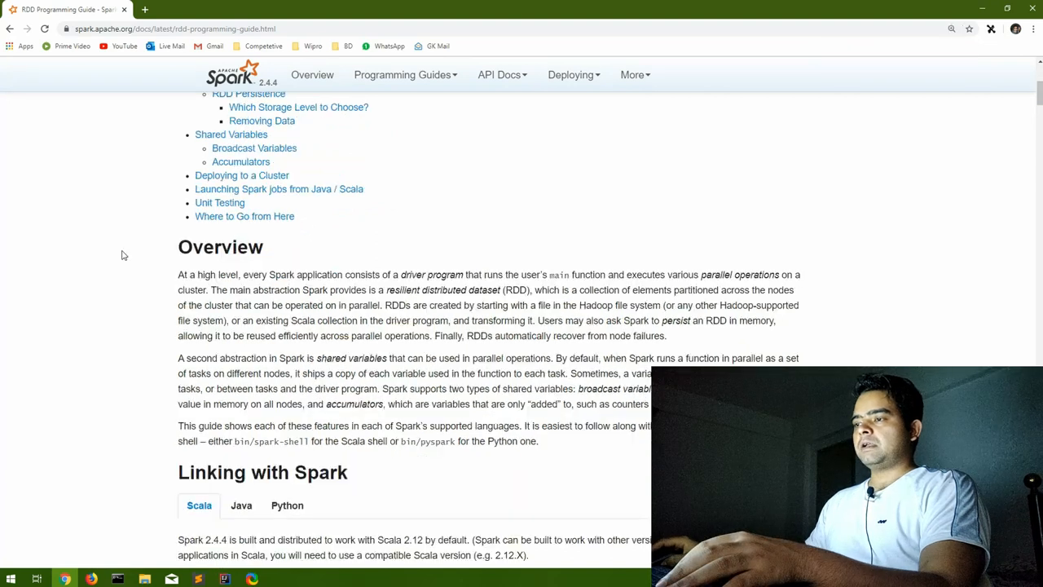
pyautogui.scroll(-3)
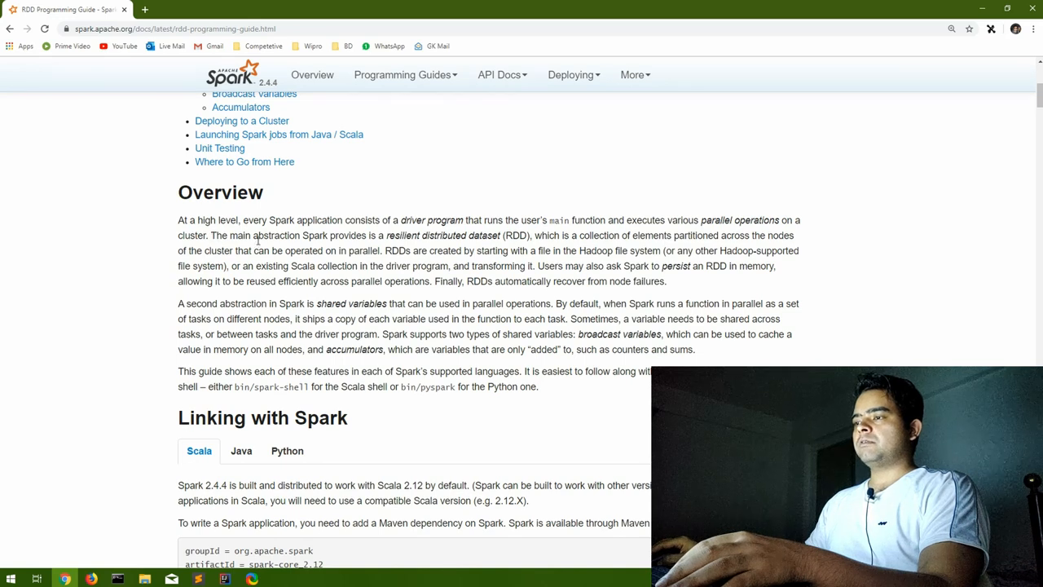
pyautogui.moveTo(388, 234); pyautogui.dragTo(501, 234)
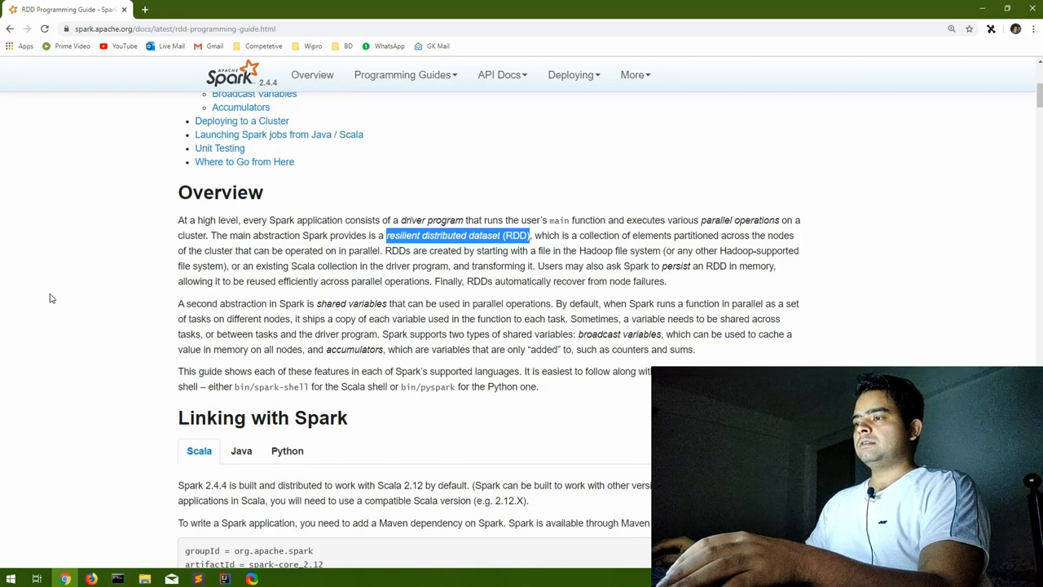
pyautogui.scroll(-3)
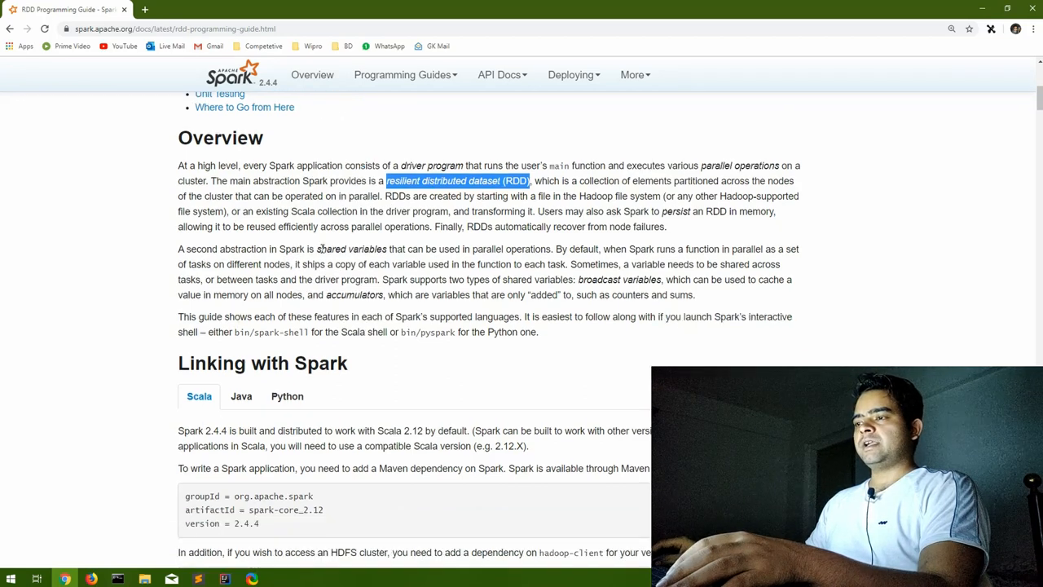
pyautogui.scroll(-3)
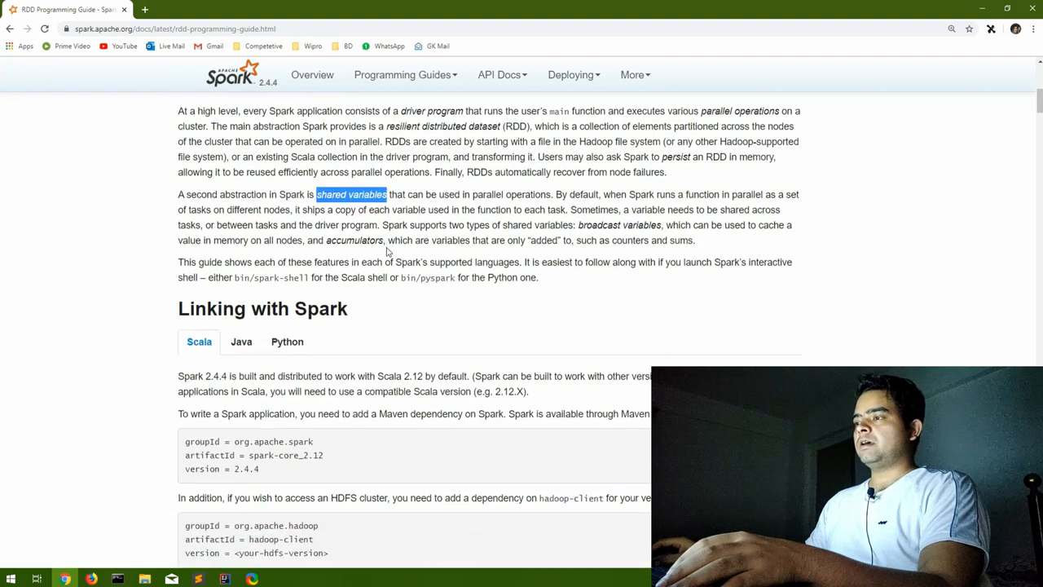
pyautogui.doubleClick(588, 225)
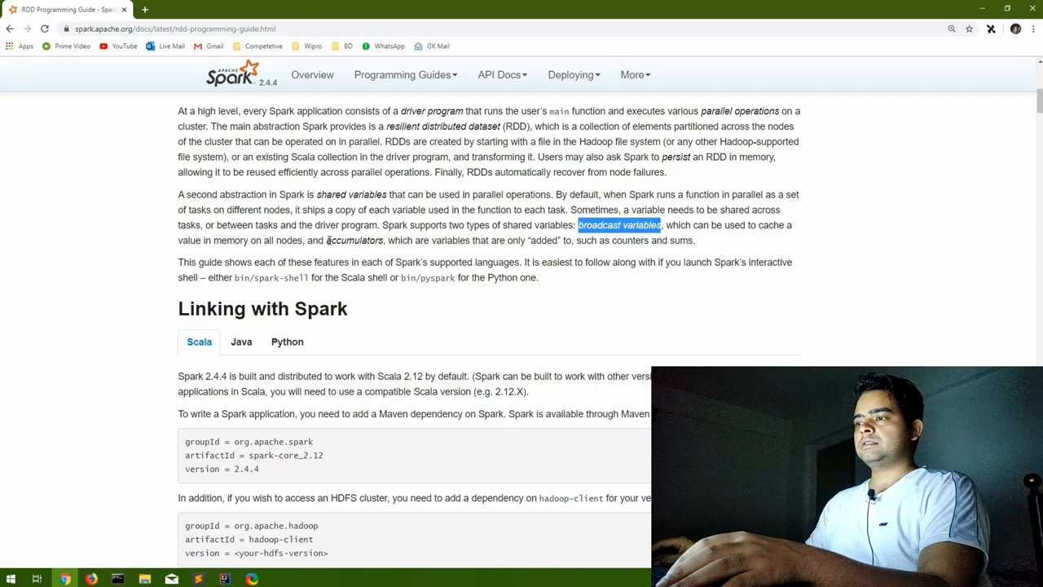
pyautogui.doubleClick(354, 240)
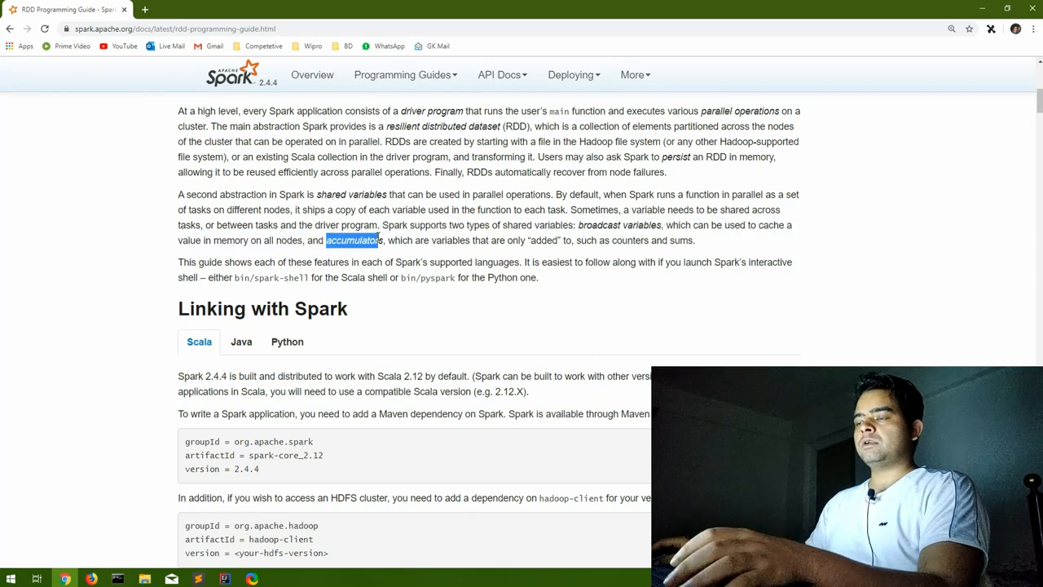
pyautogui.scroll(-3)
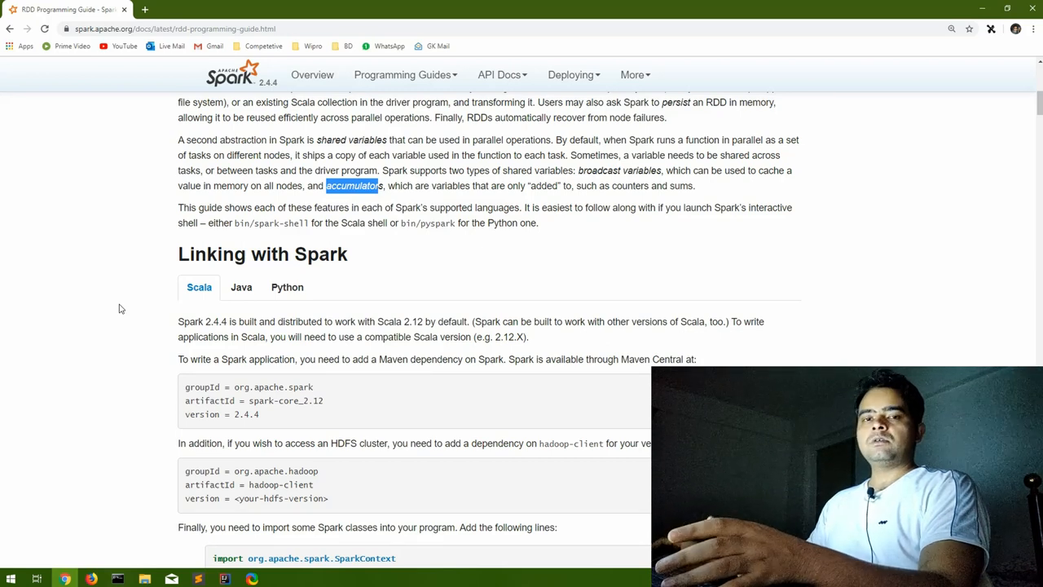
pyautogui.scroll(-3)
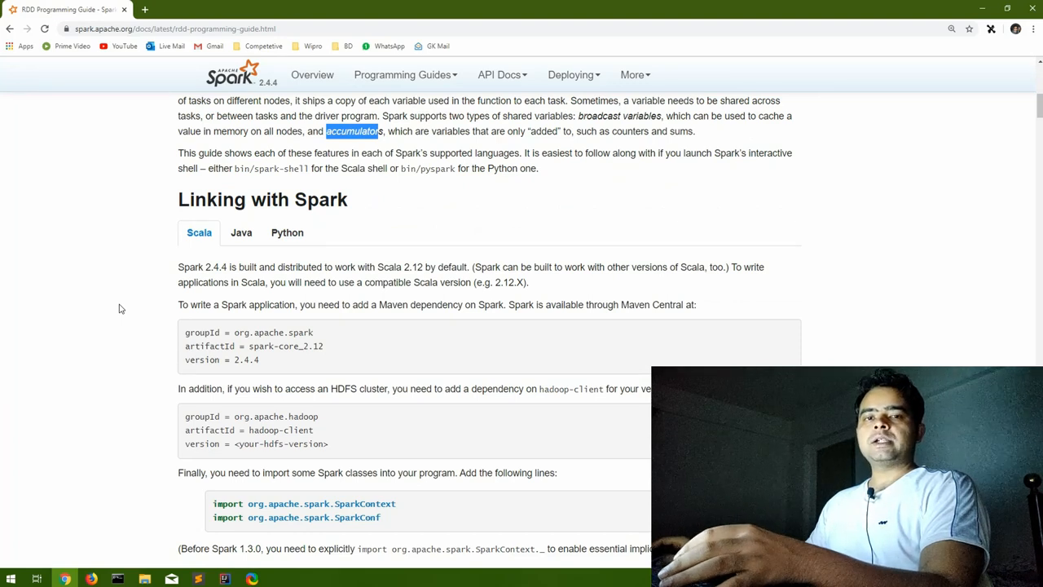
pyautogui.moveTo(206, 318)
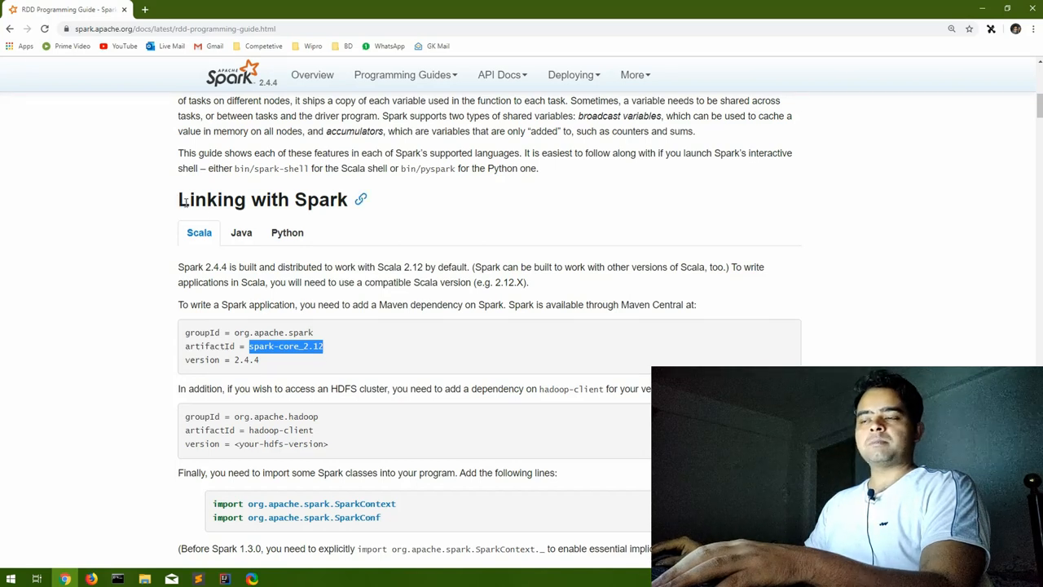
# Step: Read the org.apache.spark SparkContext and SparkConf import lines, then switch to the SparkSeries project in IntelliJ
pyautogui.scroll(-3)
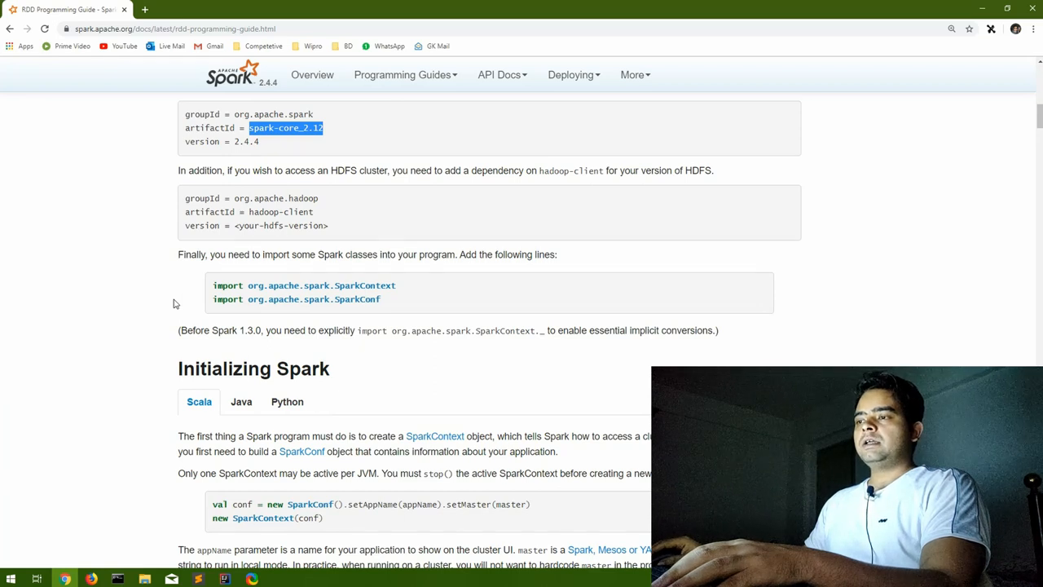
pyautogui.moveTo(248, 286)
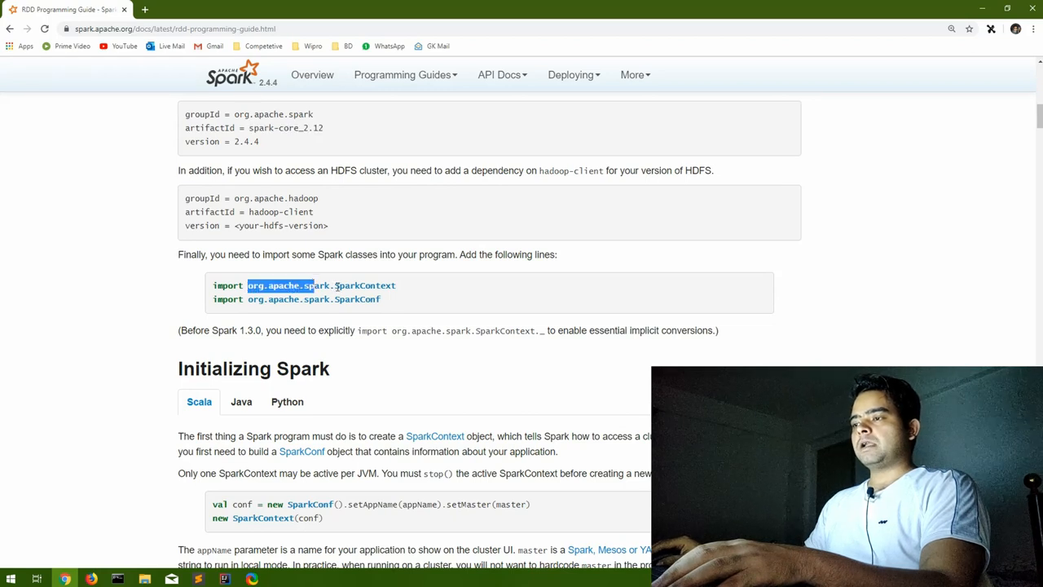
pyautogui.doubleClick(363, 285)
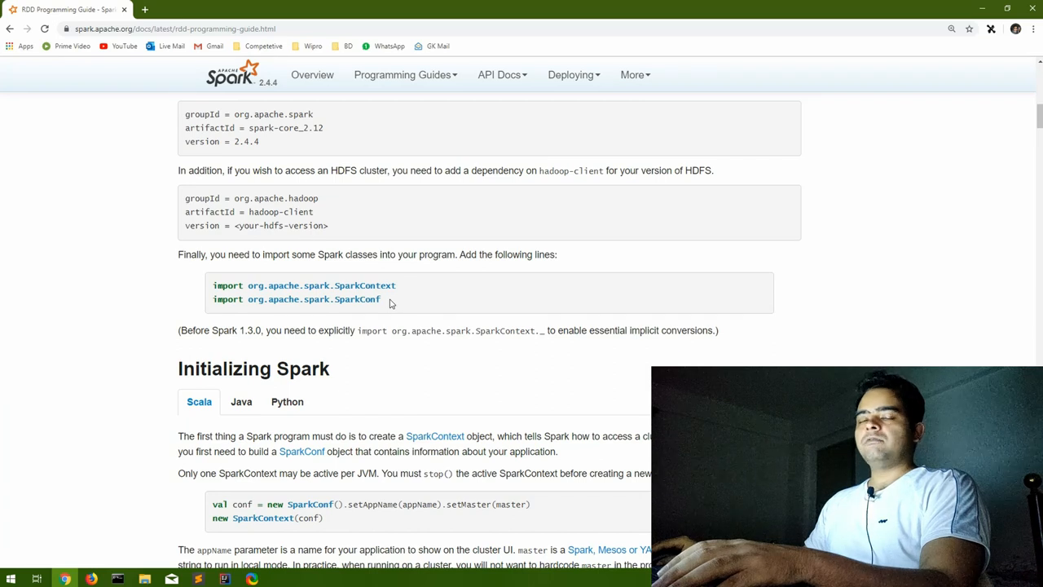
pyautogui.moveTo(402, 290)
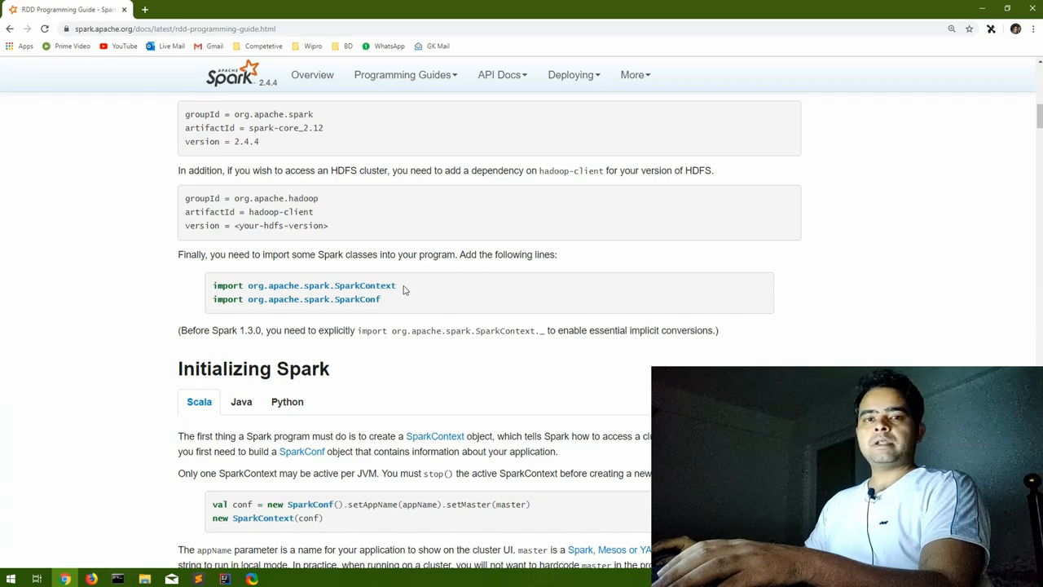
pyautogui.doubleClick(374, 286)
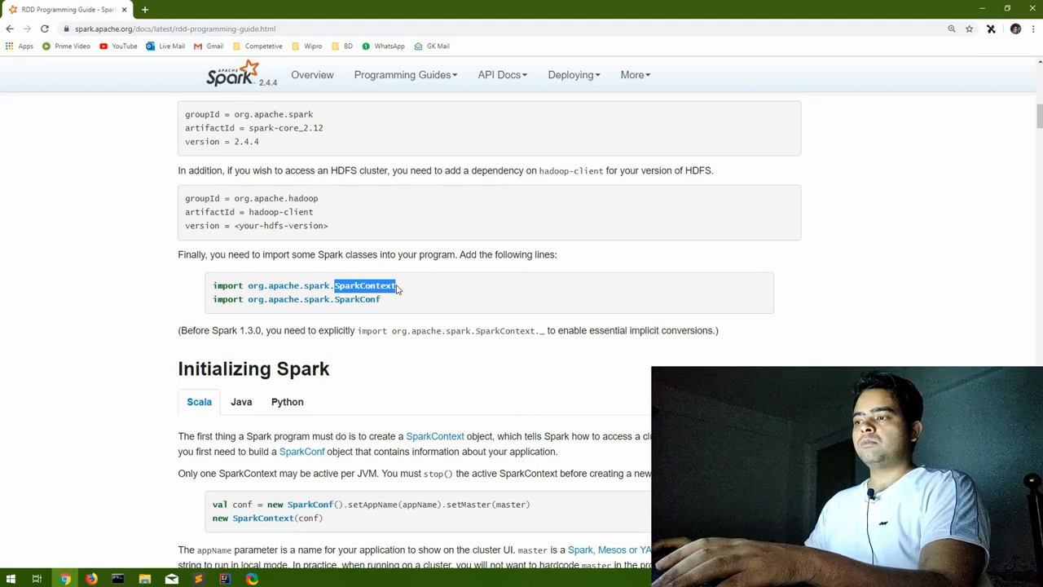
pyautogui.doubleClick(357, 300)
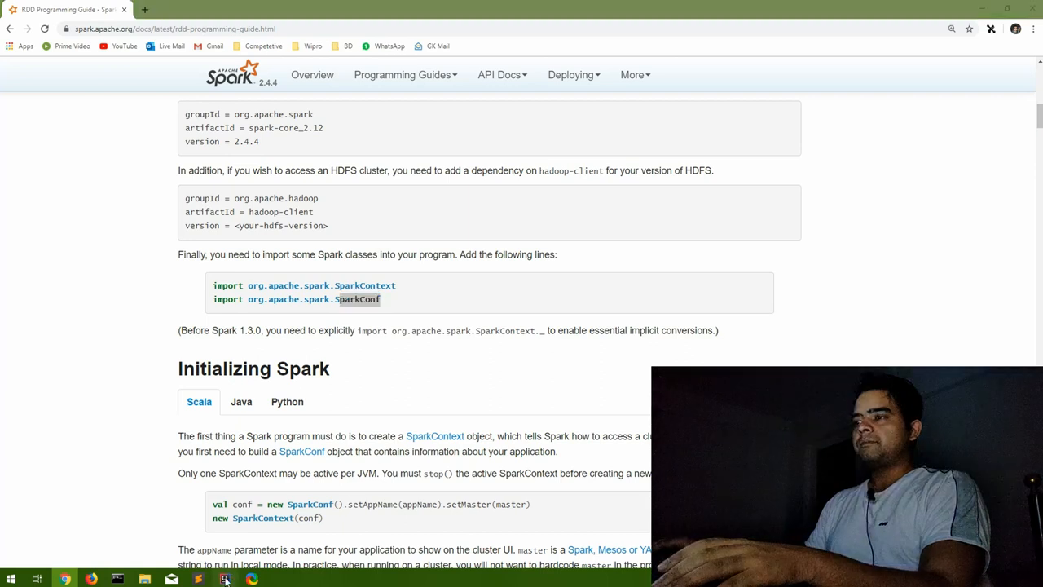
pyautogui.click(225, 578)
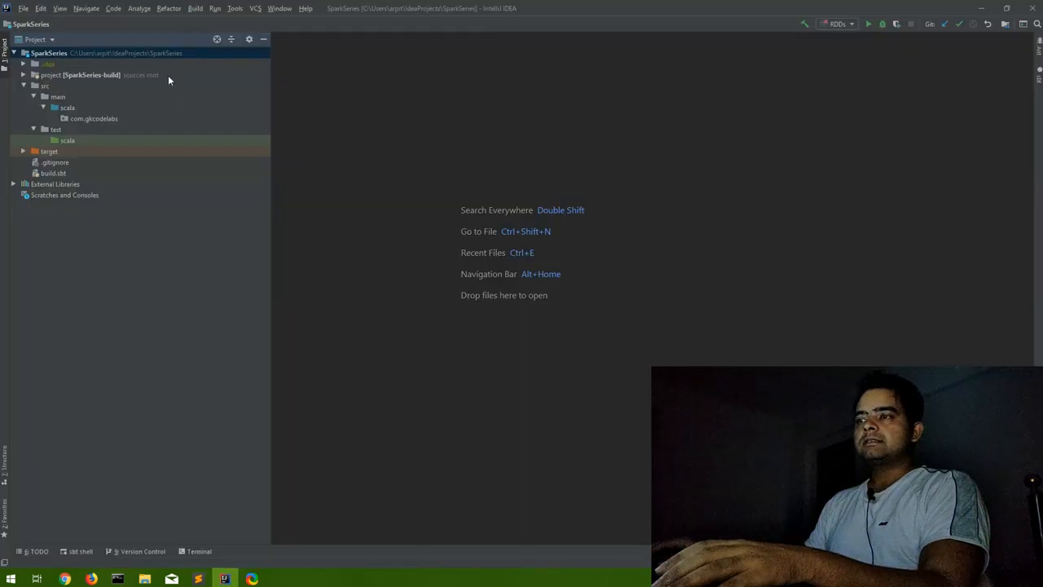
# Step: Start a new Scala class in the com.gkcodelabs package to become the RDDs object
pyautogui.click(57, 97)
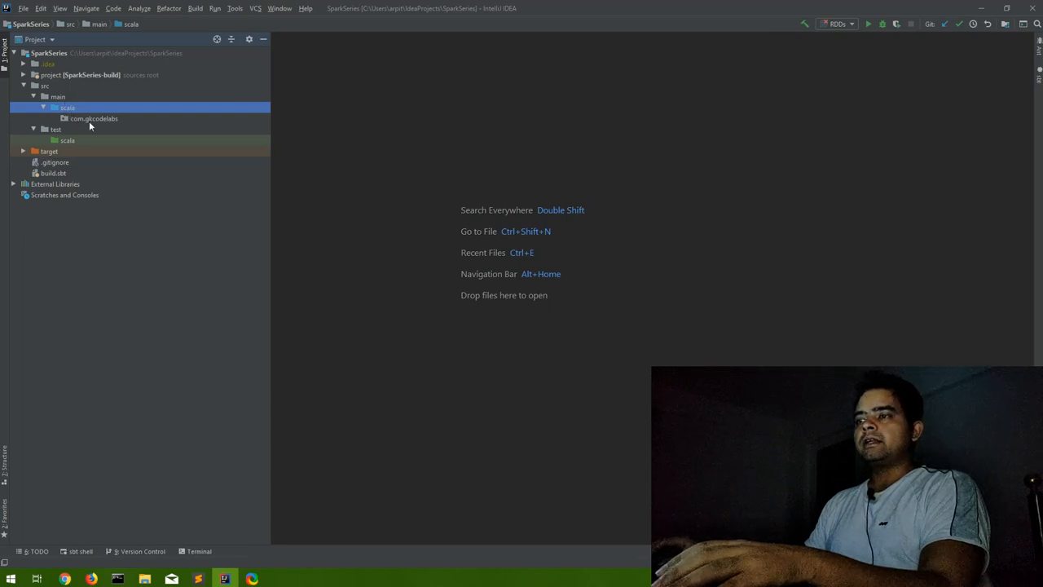
pyautogui.rightClick(94, 117)
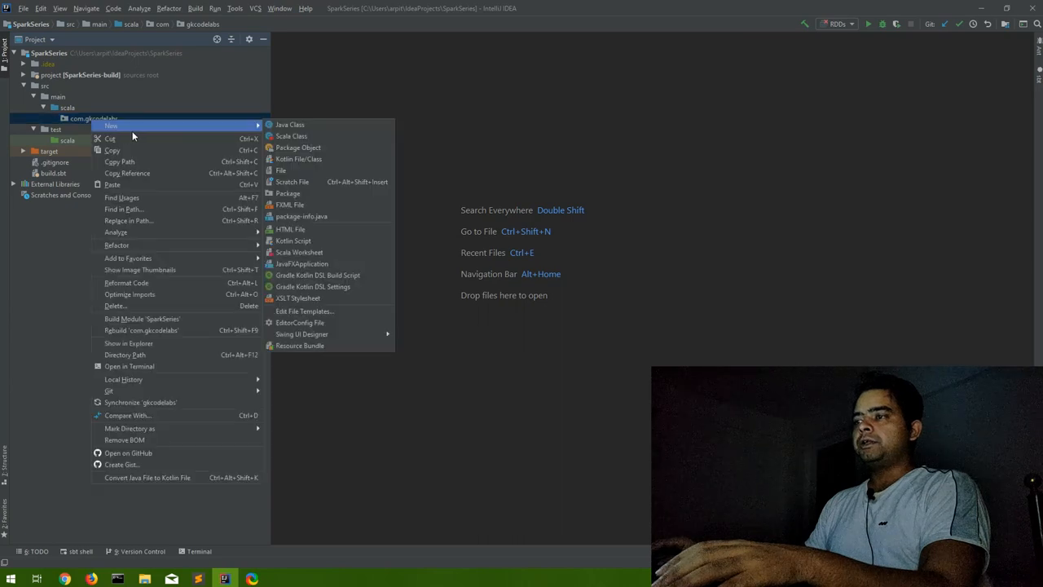
pyautogui.click(290, 135)
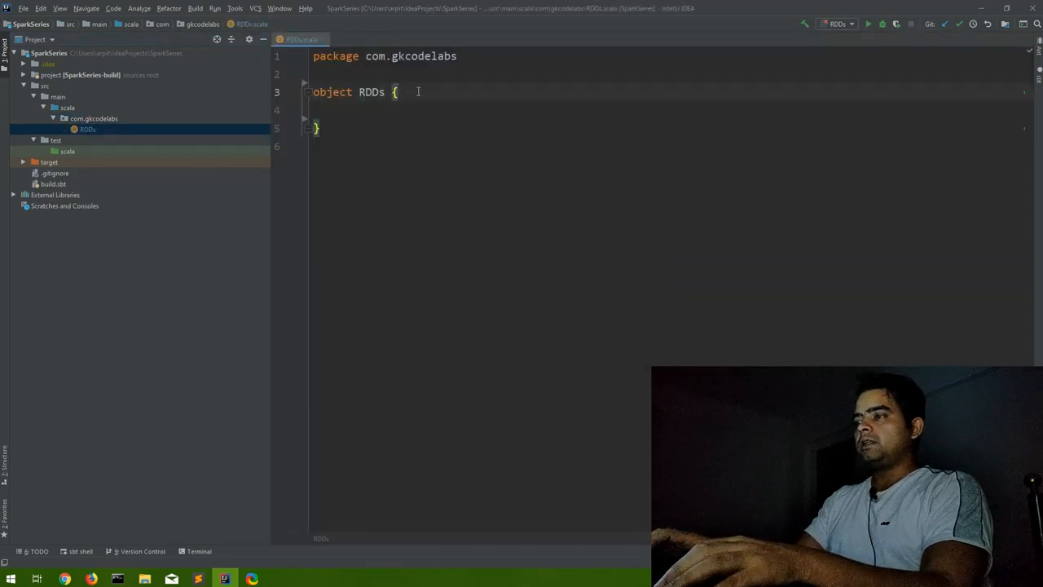
# Step: Give RDDs a main method and the package com.gkcodelabs declaration, tidying the blank line after the imports
pyautogui.write('main(args: Array[String]): Unit = {')
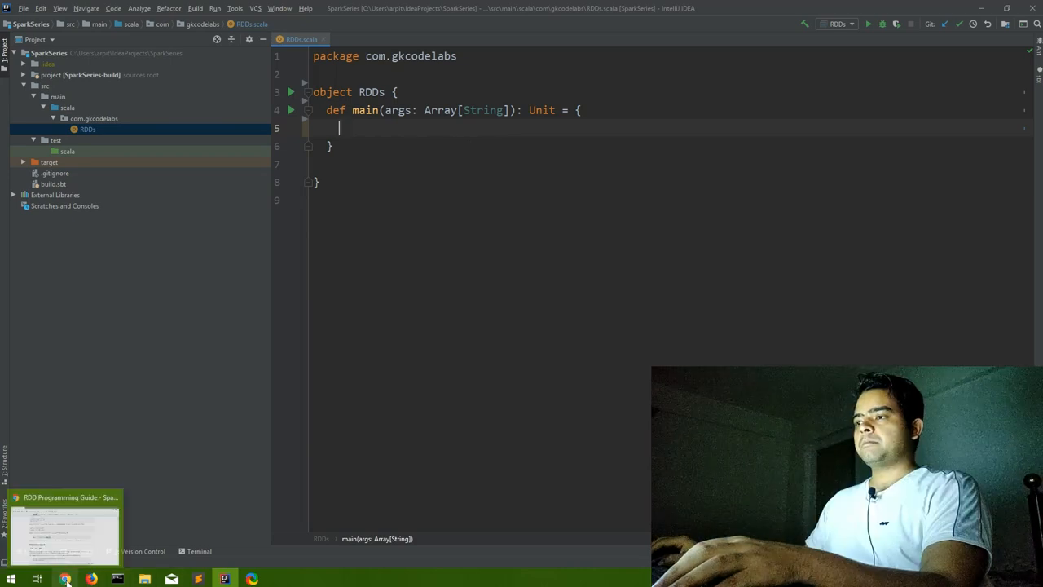
pyautogui.click(65, 524)
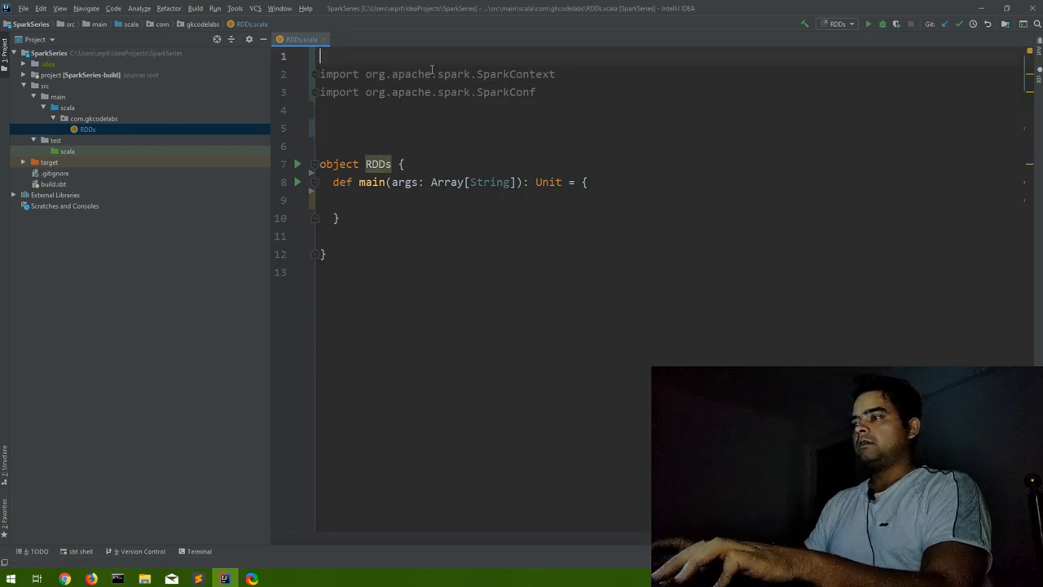
pyautogui.write('package com.gkcodelabs')
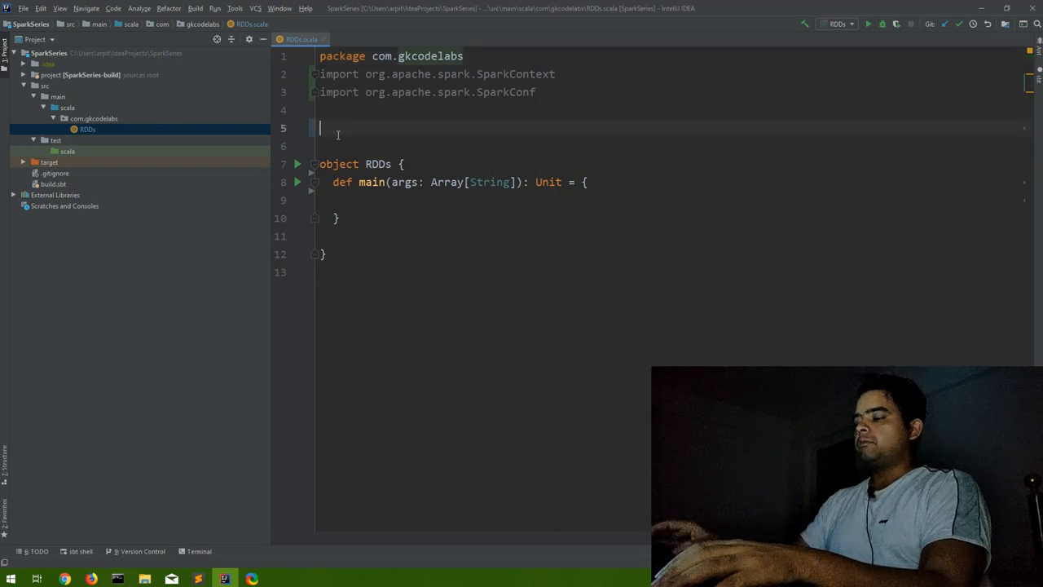
pyautogui.press('Backspace')
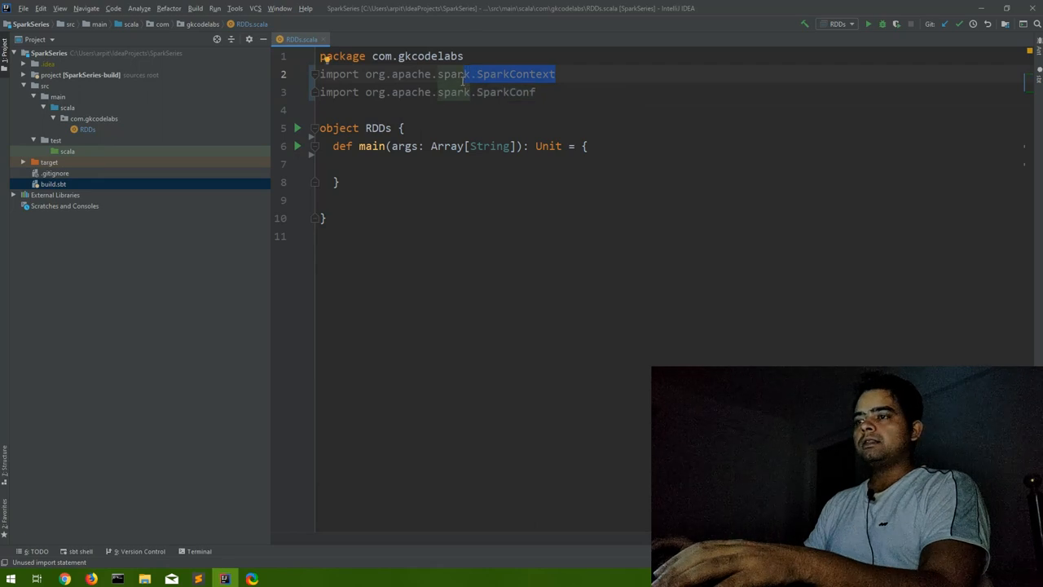
# Step: Check the Spark dependency lines in build.sbt
pyautogui.click(356, 39)
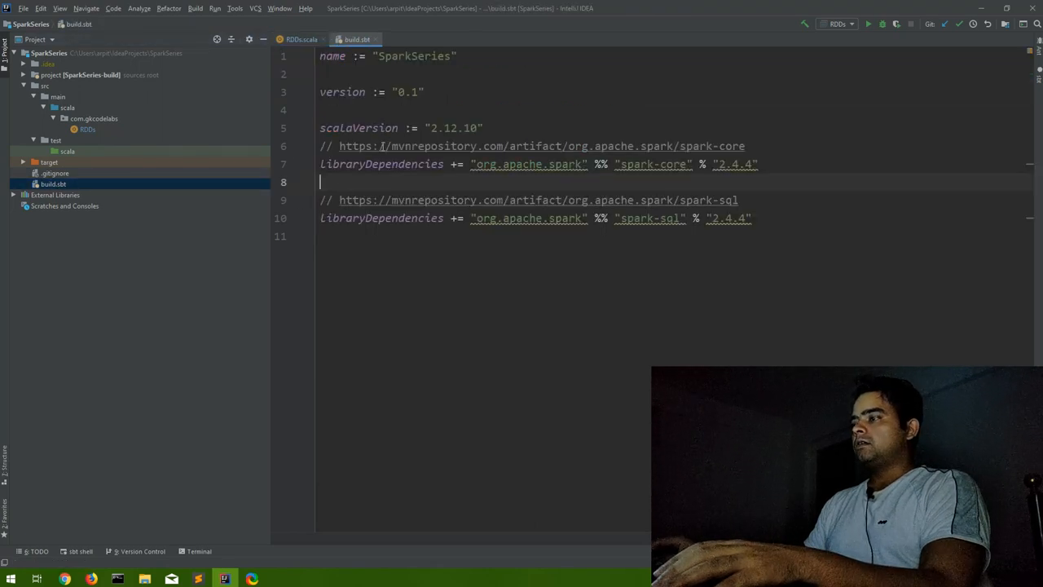
pyautogui.moveTo(471, 163); pyautogui.dragTo(758, 163)
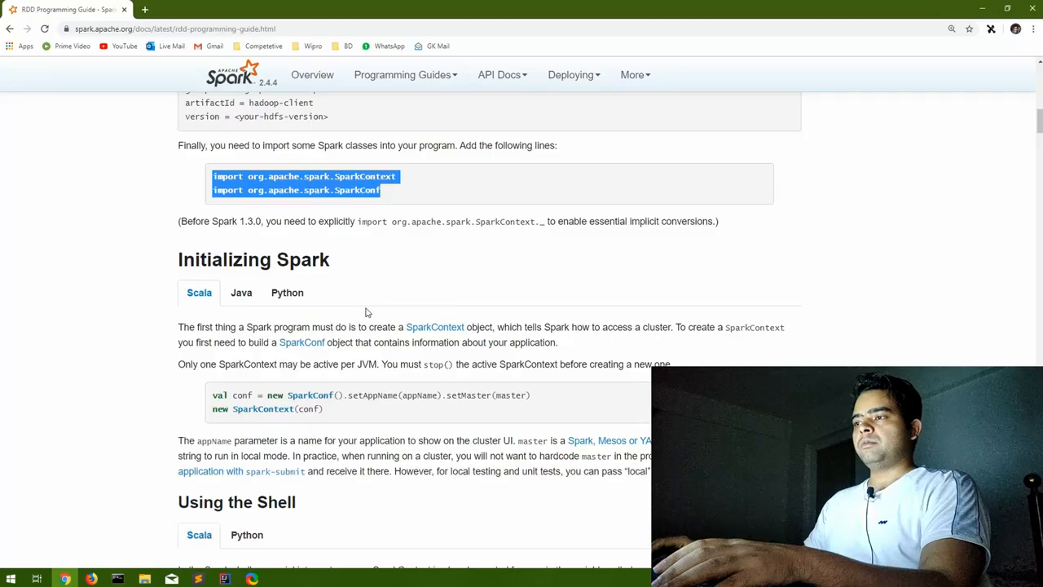
# Step: Scroll to Initializing Spark and select the setMaster part of the SparkConf snippet
pyautogui.scroll(-3)
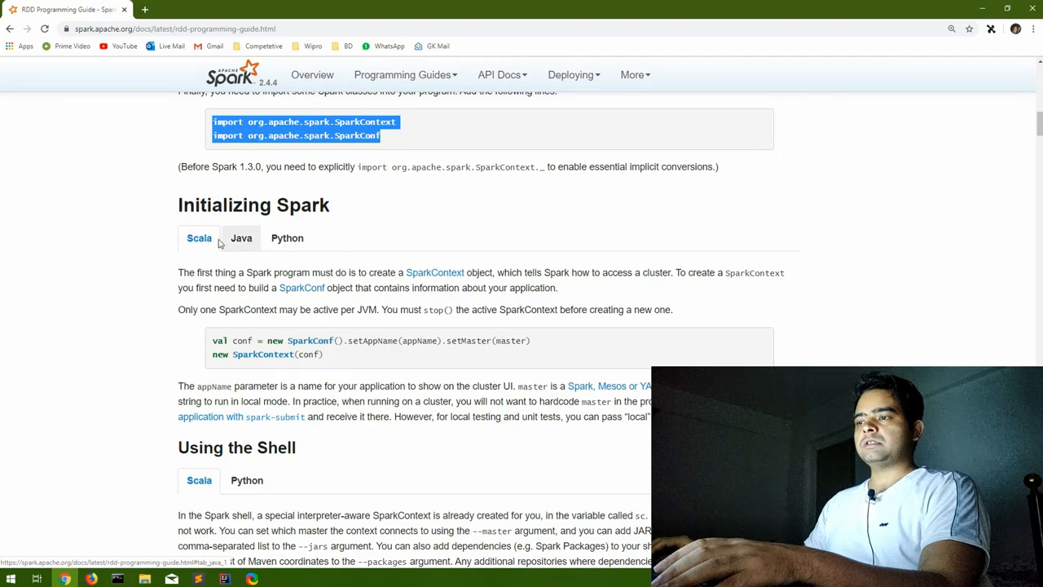
pyautogui.scroll(-3)
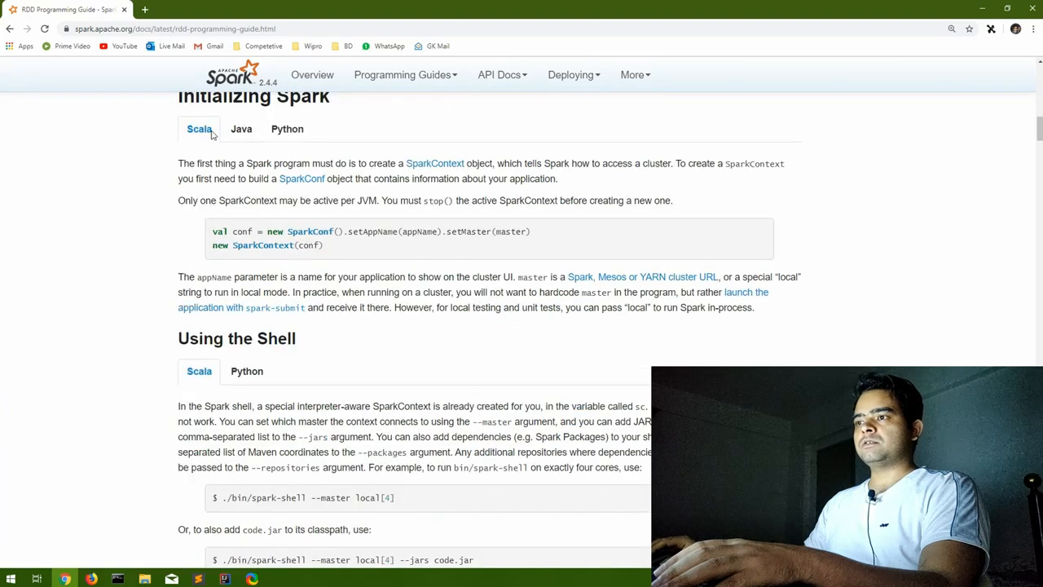
pyautogui.moveTo(290, 163)
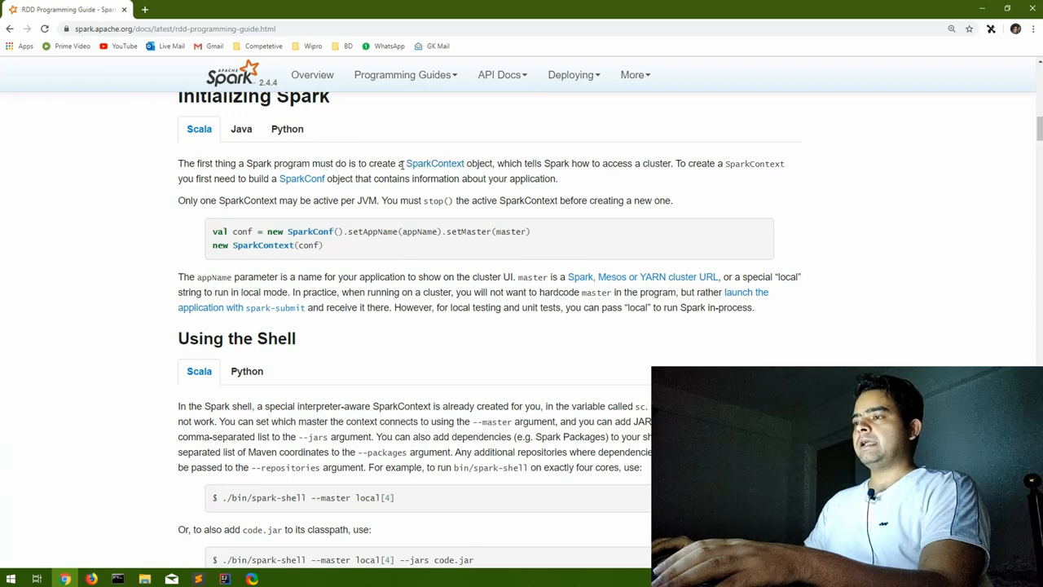
pyautogui.doubleClick(433, 163)
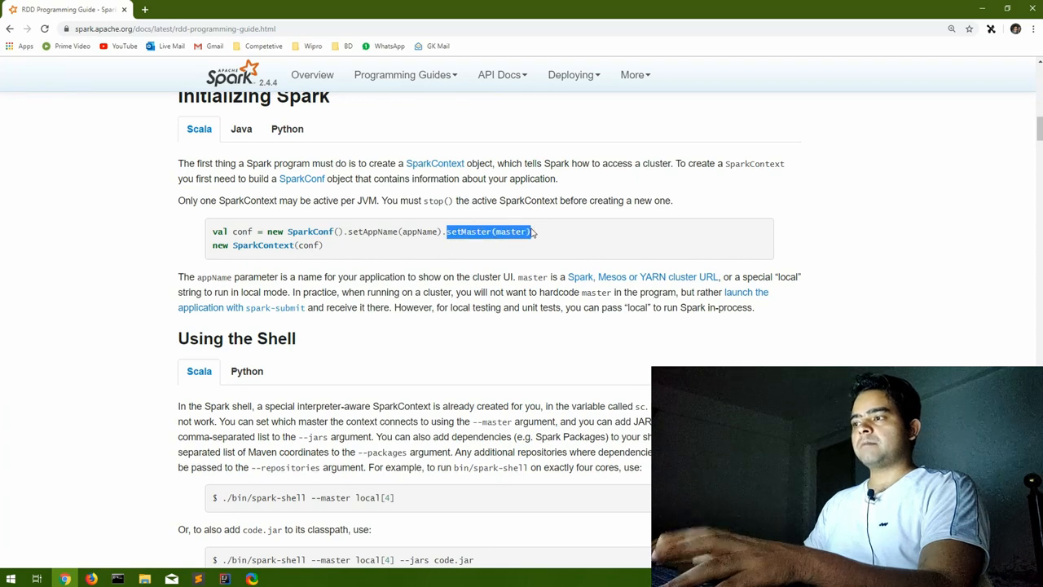
pyautogui.moveTo(391, 248)
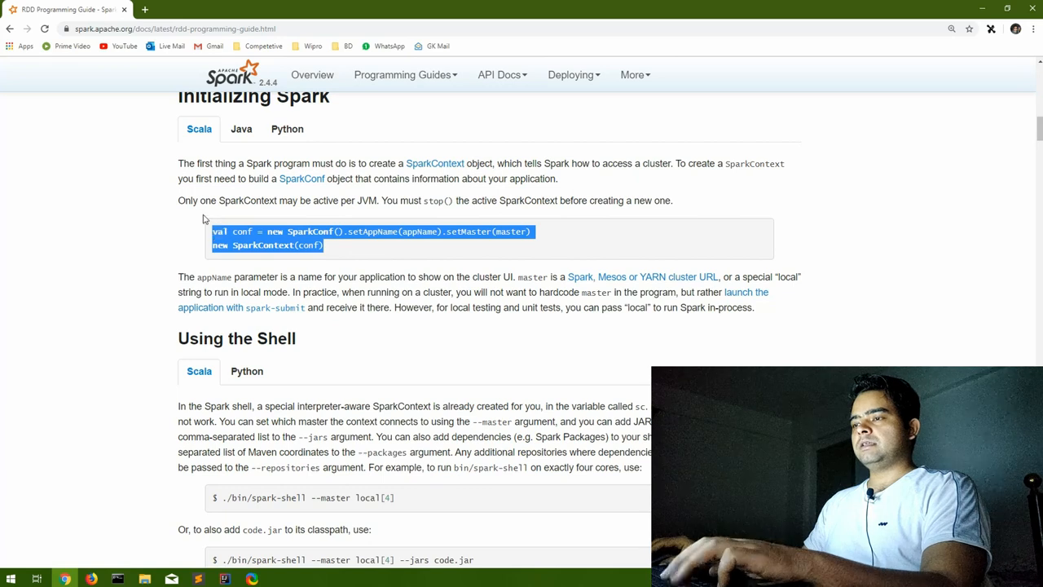
pyautogui.moveTo(345, 251)
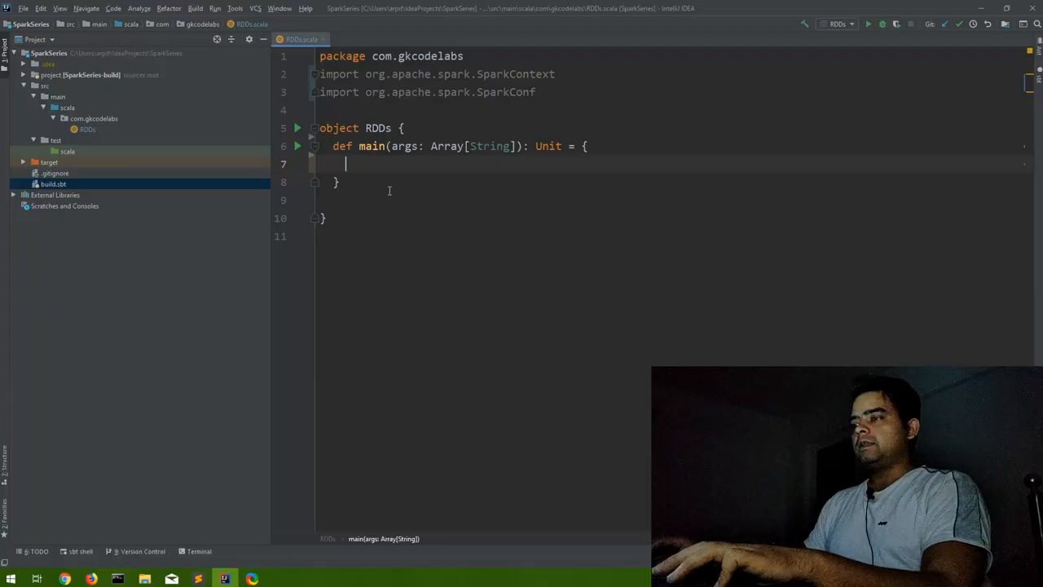
# Step: In main, build val conf with setAppName("Session1") and setMaster("local[1]"), and declare val sc as the SparkContext
pyautogui.write('val conf = new SparkConf().setAppName(appName).setMaster(master)')
pyautogui.write('new SparkContext(conf)')
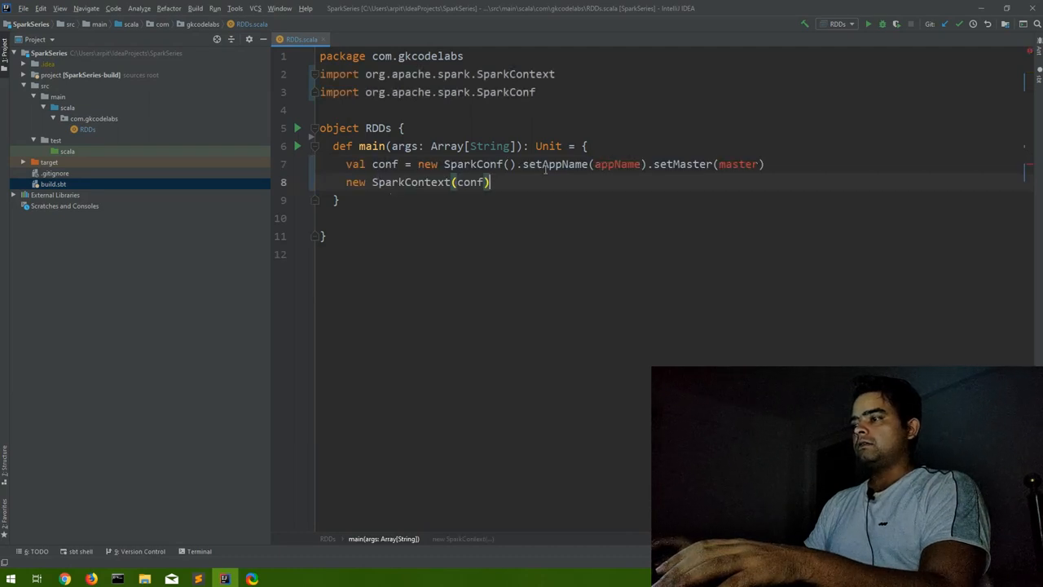
pyautogui.moveTo(618, 163)
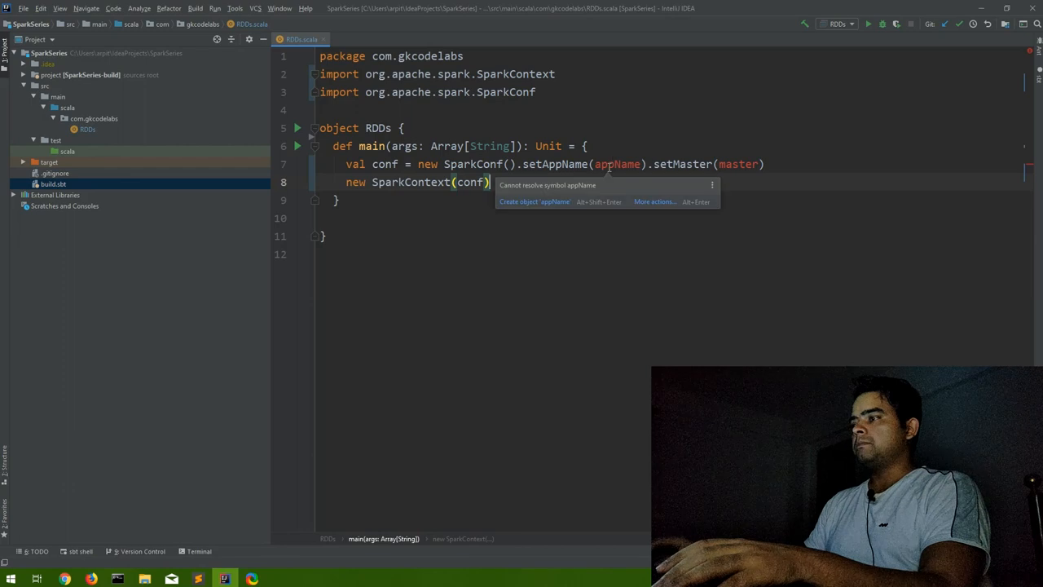
pyautogui.doubleClick(618, 163)
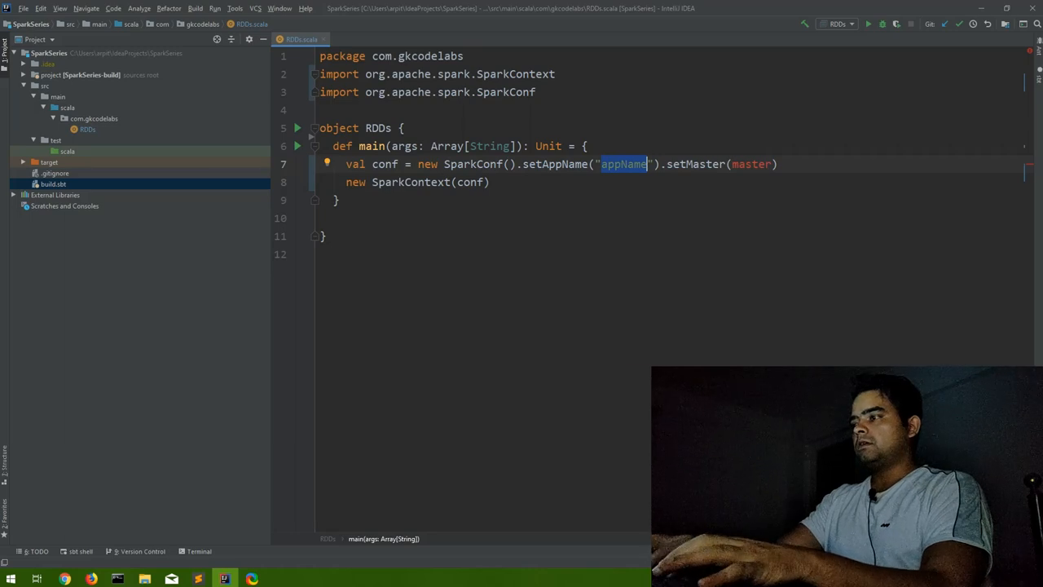
pyautogui.write('Session1')
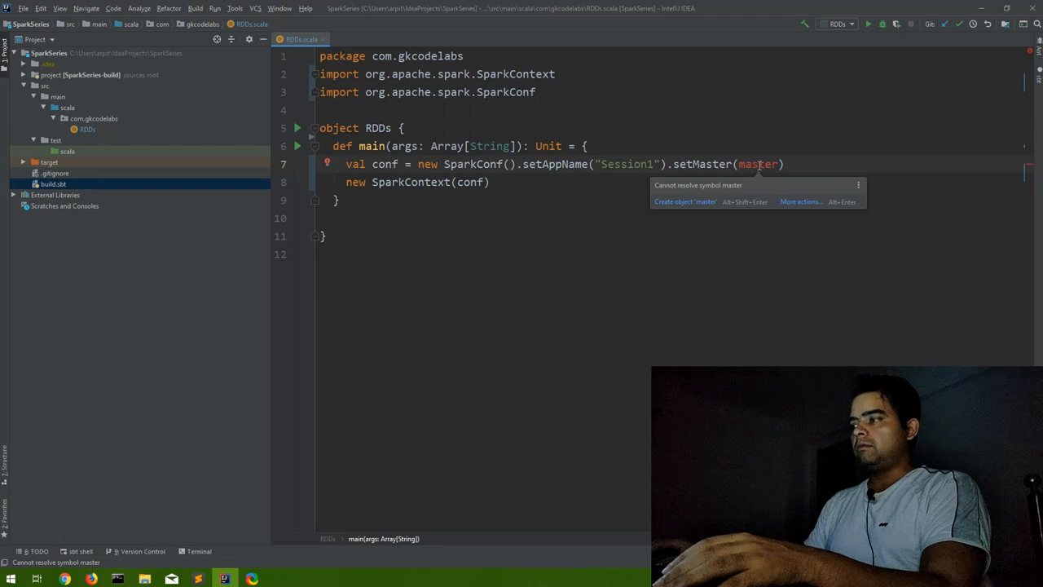
pyautogui.write('local[')
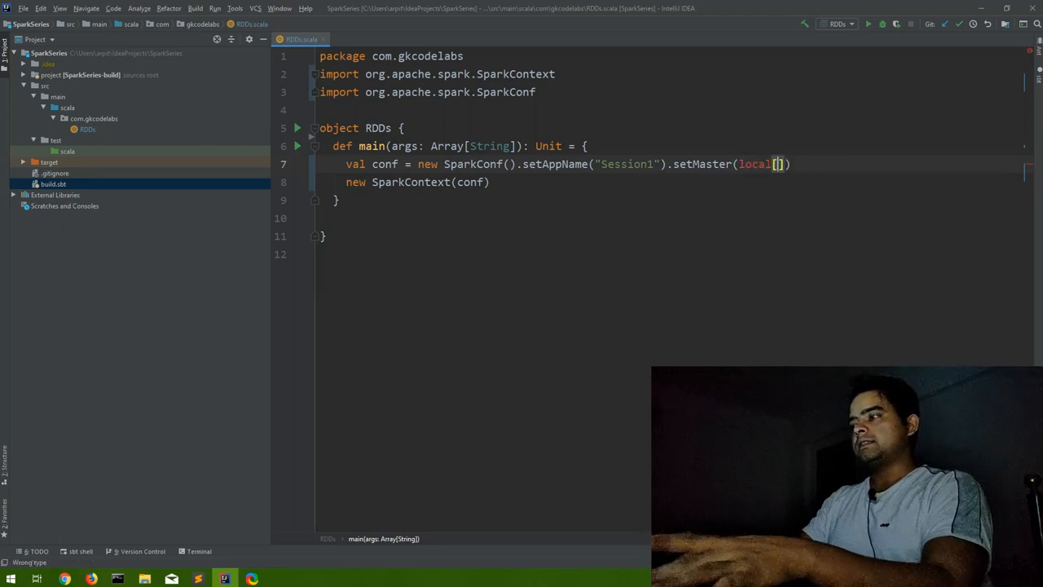
pyautogui.write('1')
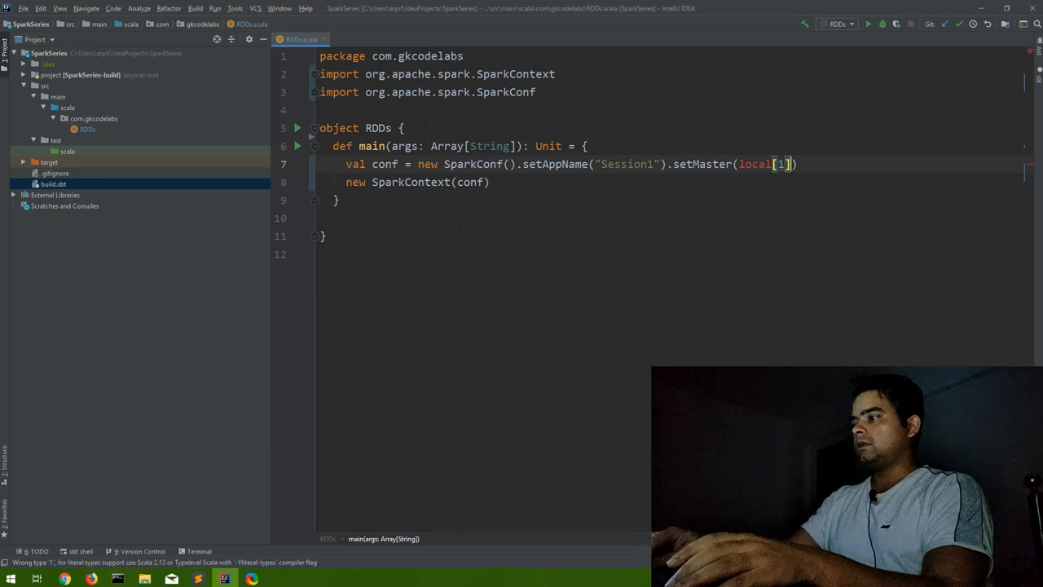
pyautogui.write('"')
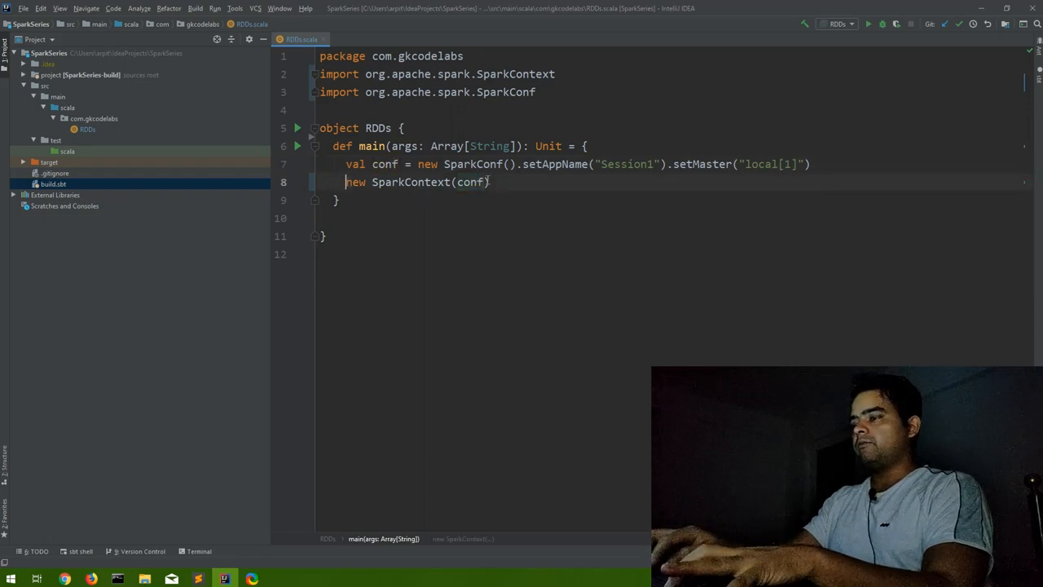
pyautogui.write('val sc')
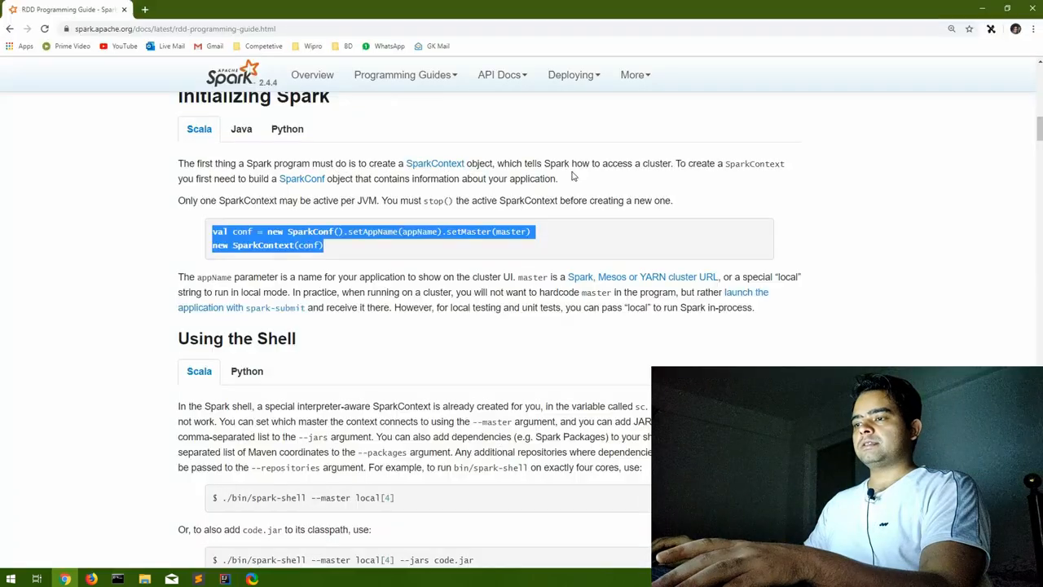
# Step: Scroll to Using the Shell, select the --master local[4] option, and continue to Parallelized Collections
pyautogui.scroll(-3)
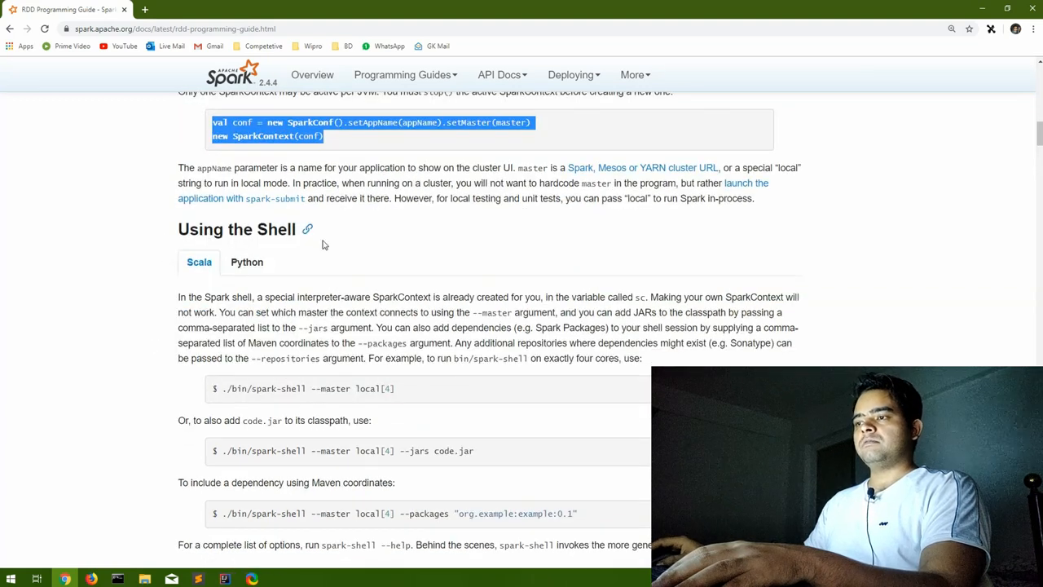
pyautogui.scroll(-3)
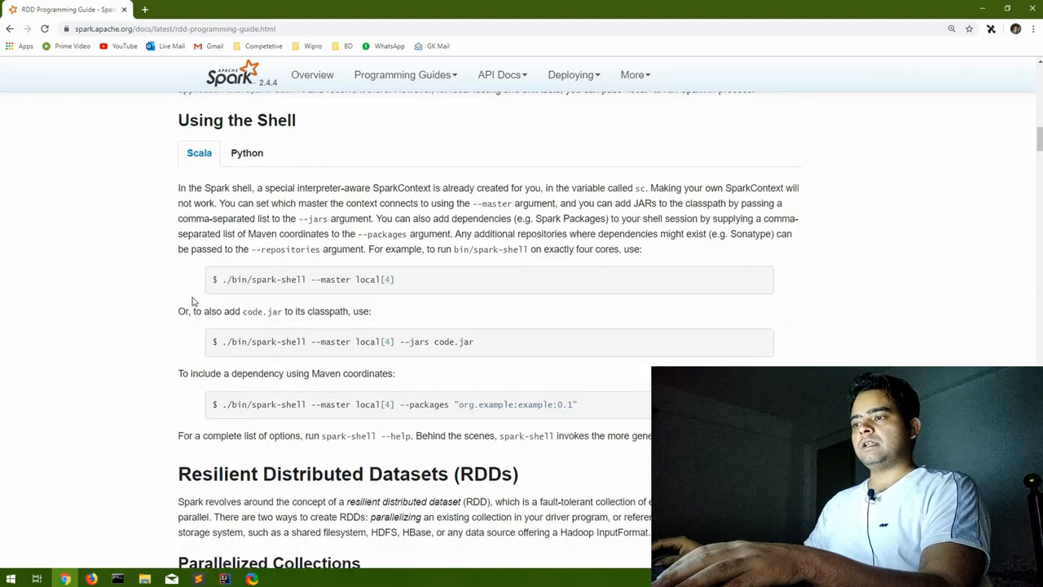
pyautogui.doubleClick(277, 279)
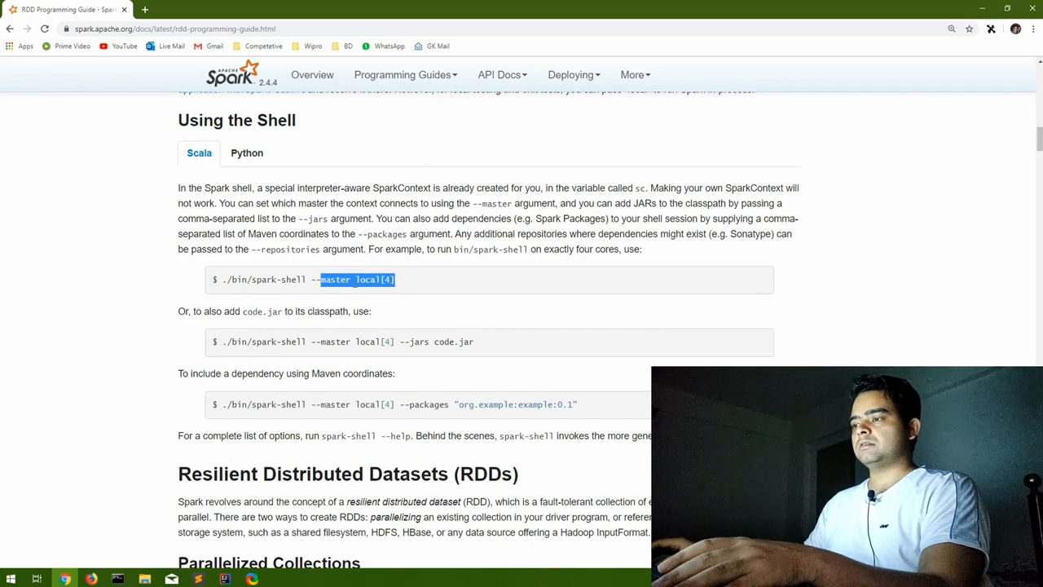
pyautogui.scroll(-3)
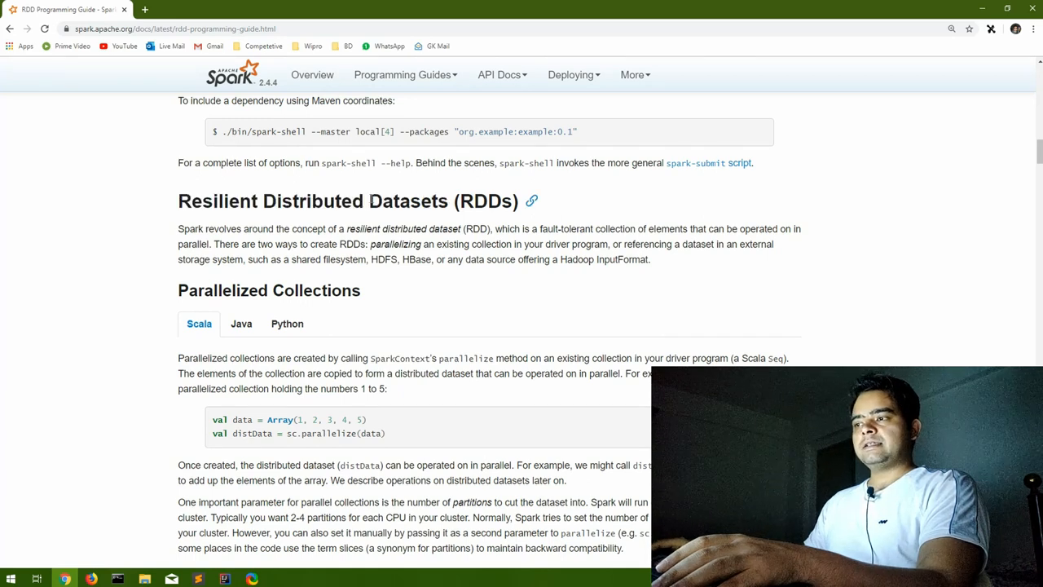
# Step: Highlight 'Datasets' and 'Resilient' in the RDDs heading, then clear the selection
pyautogui.doubleClick(407, 202)
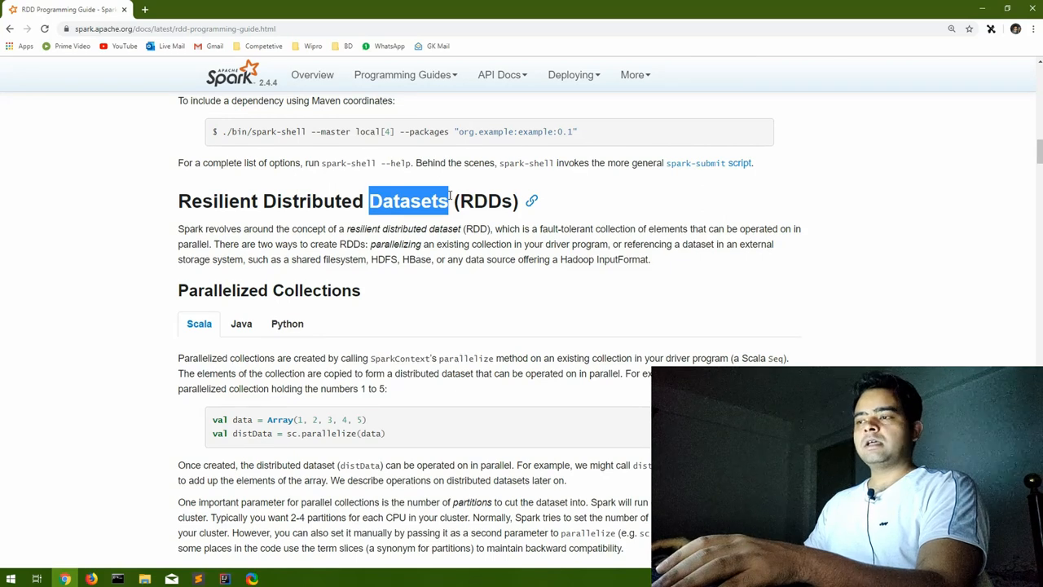
pyautogui.doubleClick(313, 201)
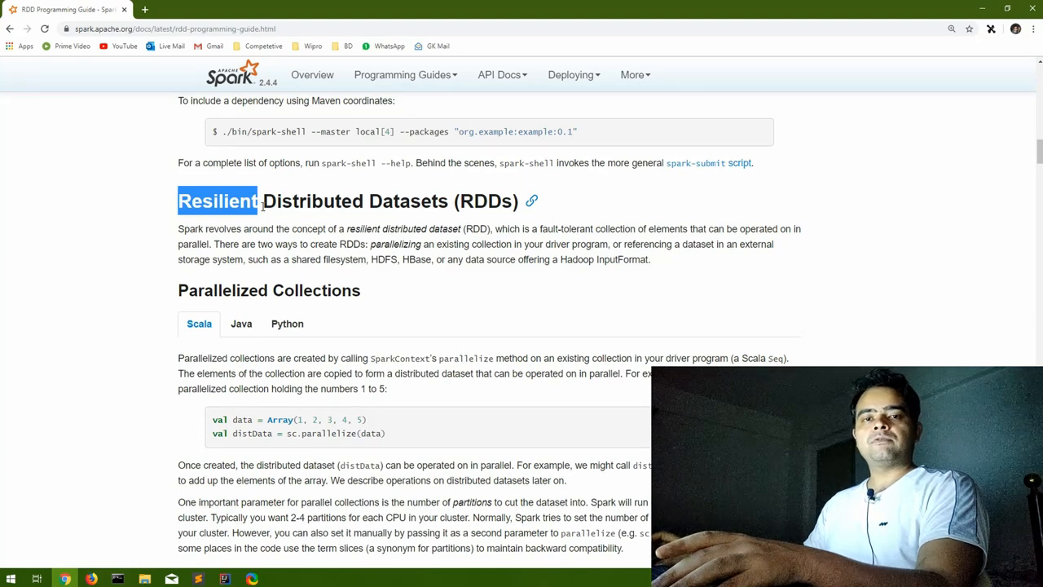
pyautogui.click(171, 214)
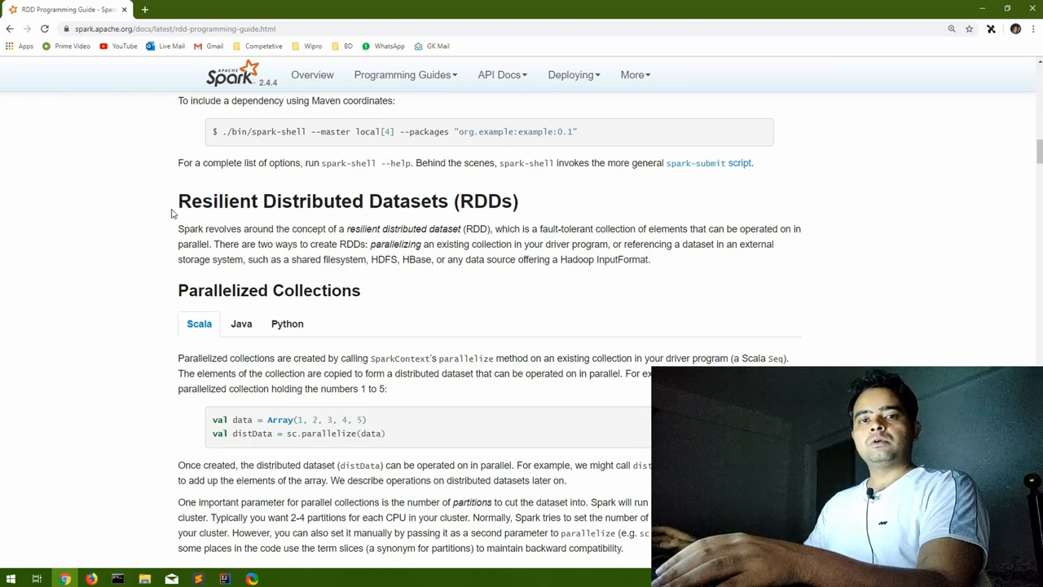